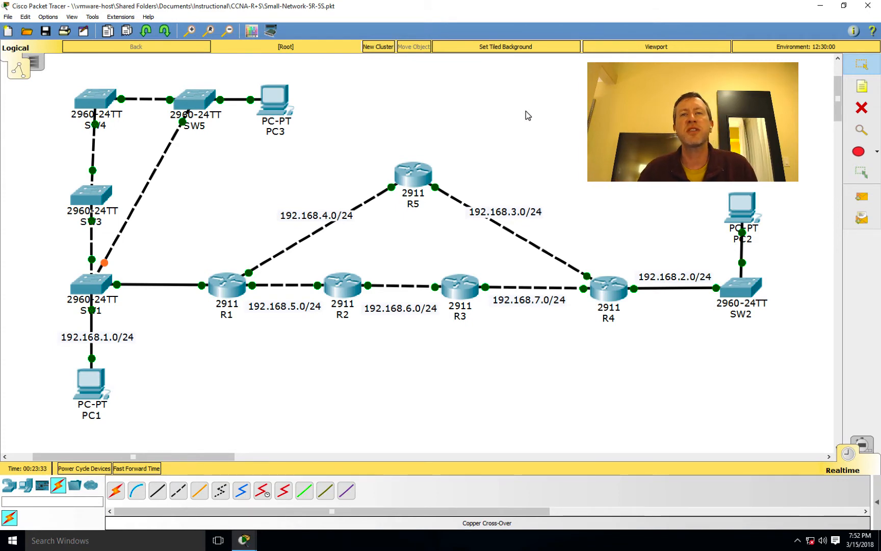
{"action": "mouse_move", "coordinate": [139, 144]}
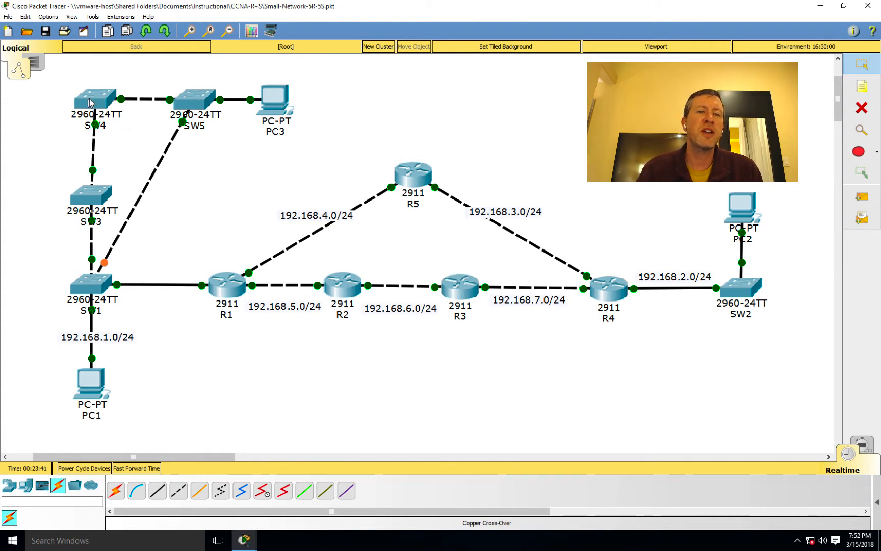
{"action": "mouse_move", "coordinate": [88, 193]}
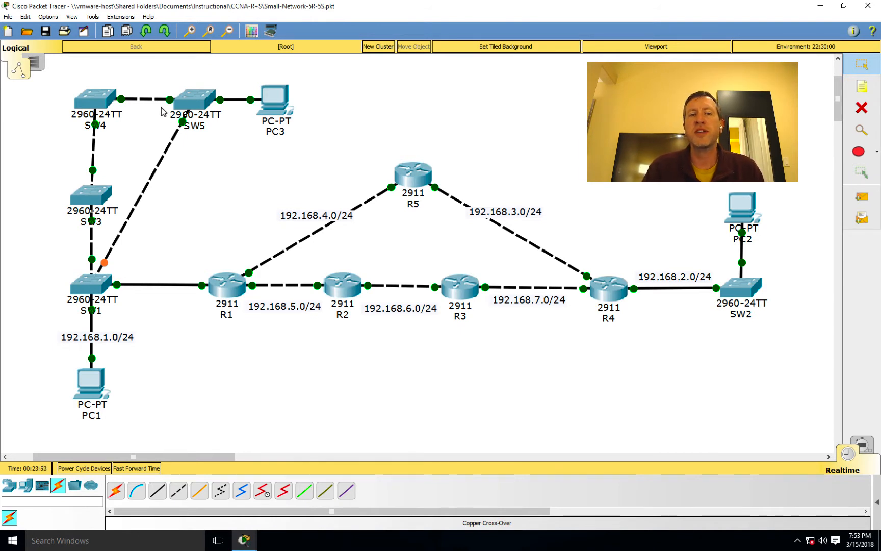
{"action": "mouse_move", "coordinate": [245, 51]}
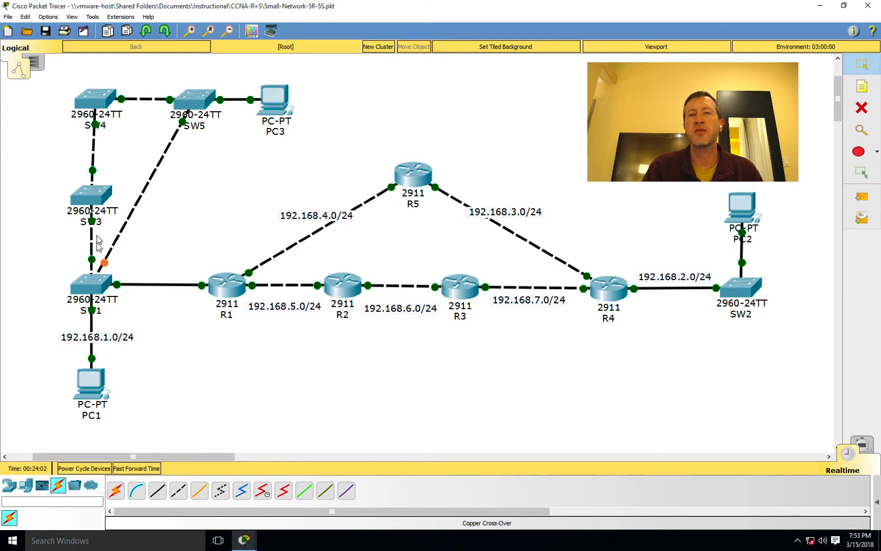
{"action": "mouse_move", "coordinate": [86, 123]}
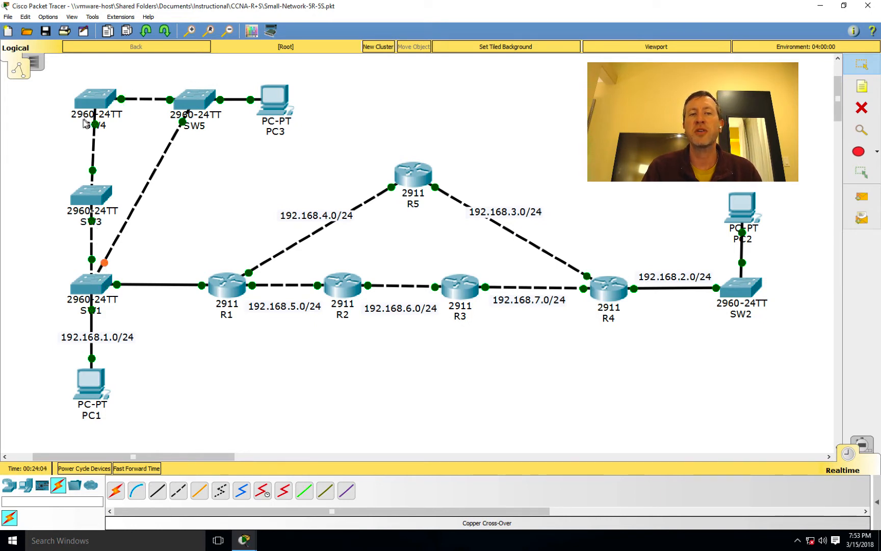